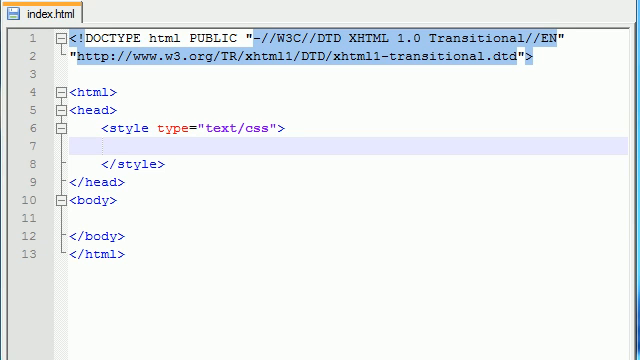
Fill the body with repeated 'i ma the sandman let me in' paragraphs.
left_click(120, 156)
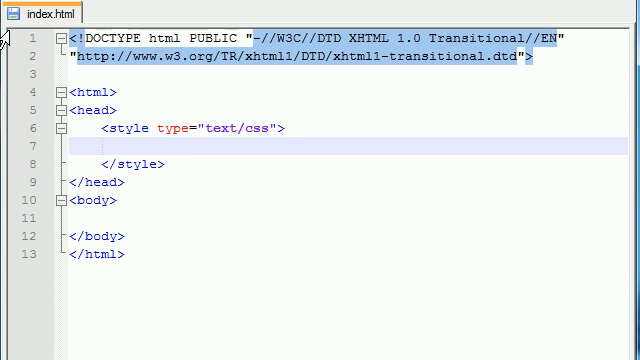
left_click(108, 148)
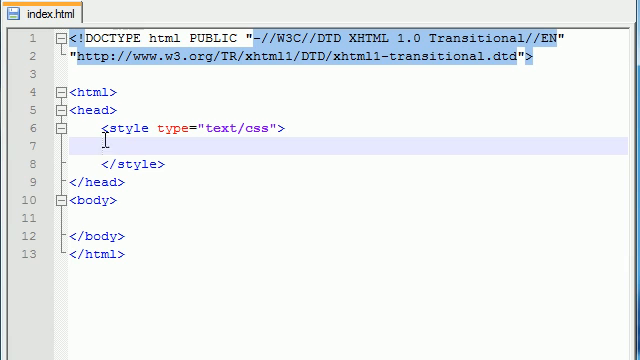
mouse_move(328, 320)
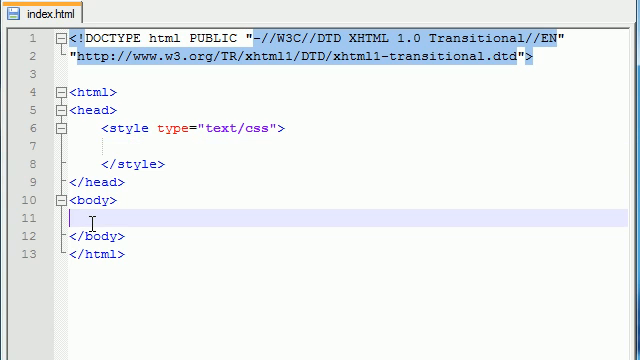
type("<p>")
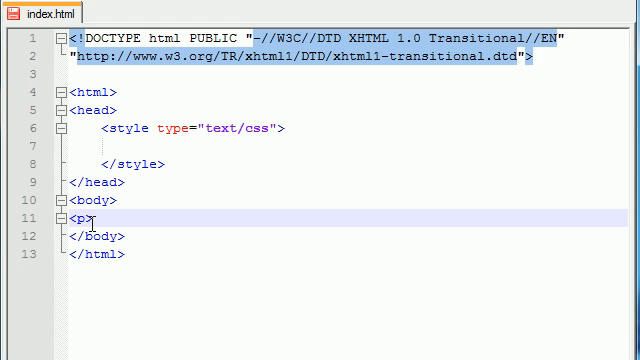
type("</p>")
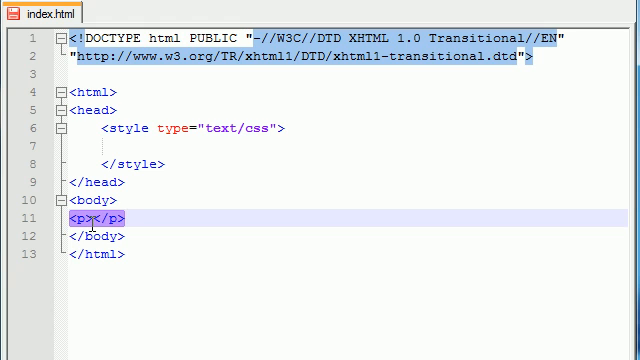
type("i")
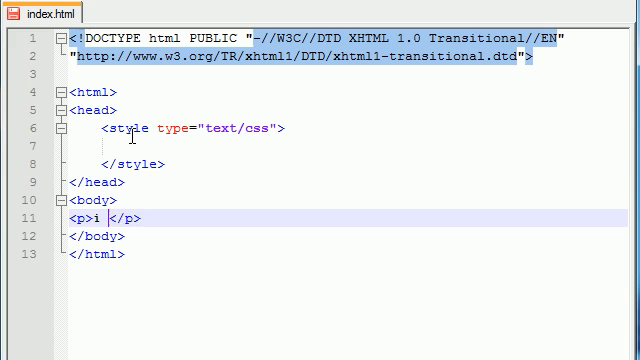
type("ma the sandman let")
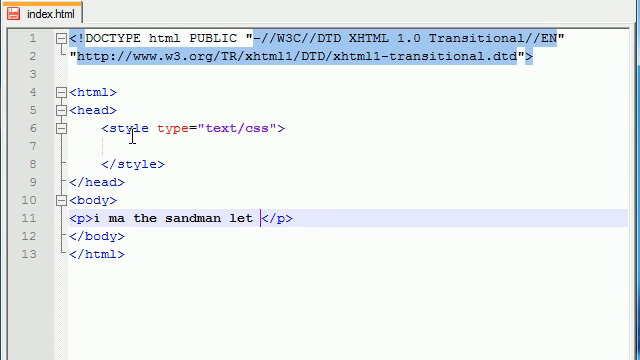
type("me in")
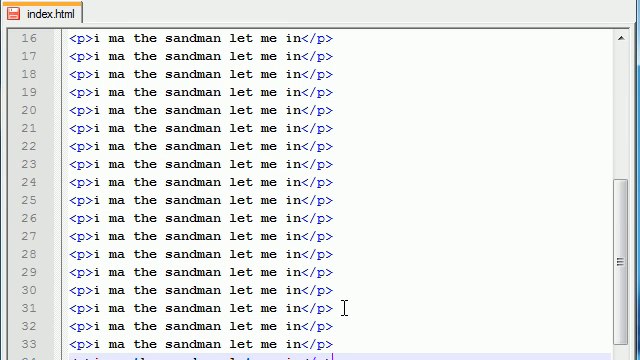
scroll("down", 3)
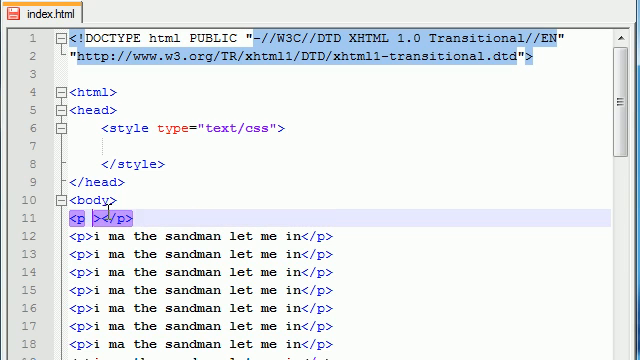
Add a first paragraph with id "tuna" reading 'tuna mctuna man'.
type("id=\"\"")
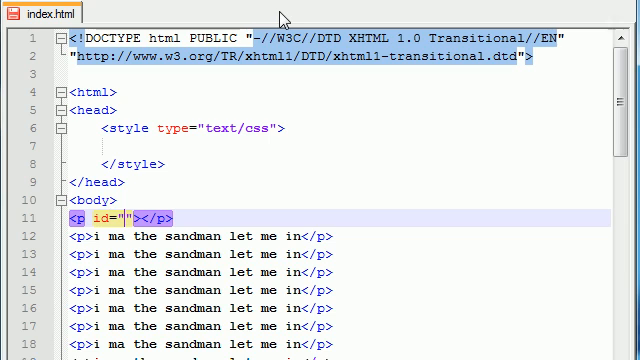
type("tuna")
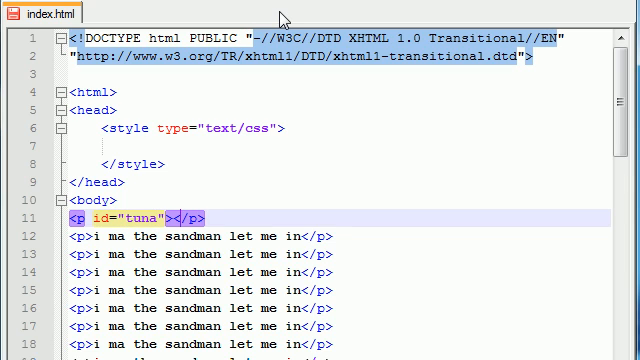
type("tuna m")
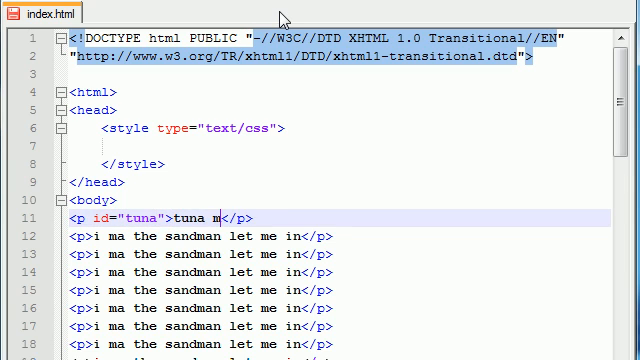
type("ctuna man")
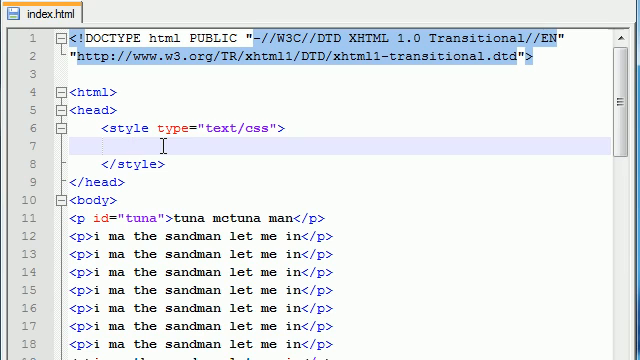
Add a #tuna CSS rule with a 2px solid green border.
type("<>")
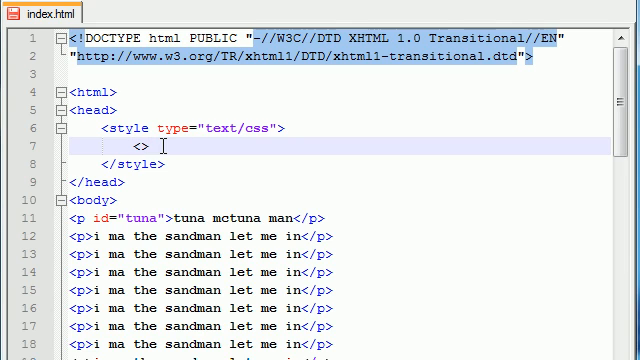
key("BackSpace")
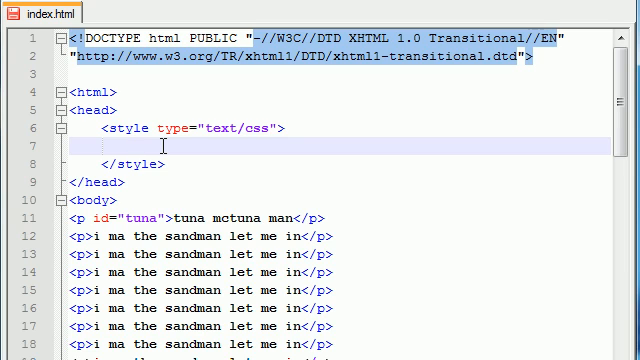
type("#tuna {}")
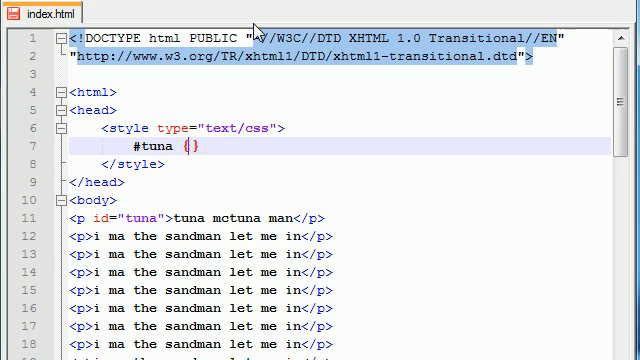
type("bor")
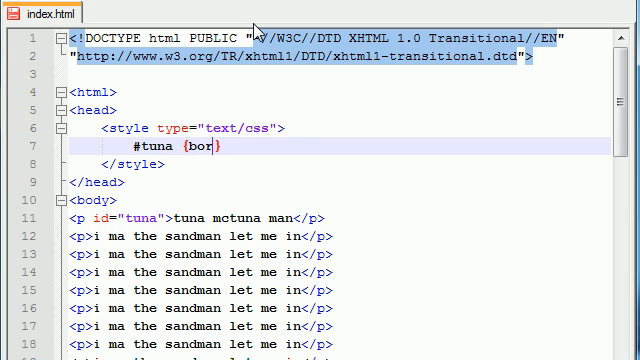
type("der:2px")
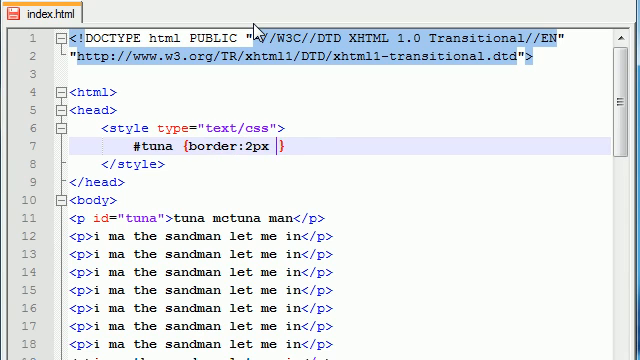
type("solid green;")
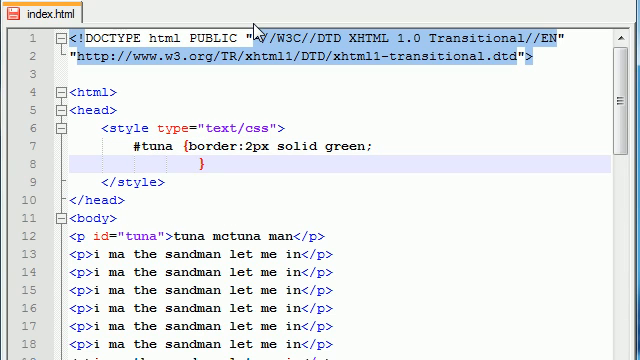
Give #tuna fixed position, 60px top and 64px left offsets.
type("position:")
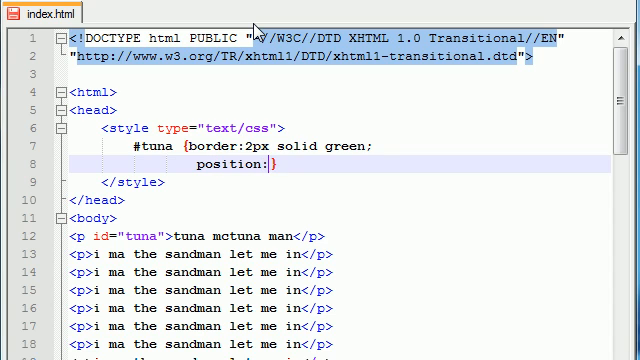
type("fix")
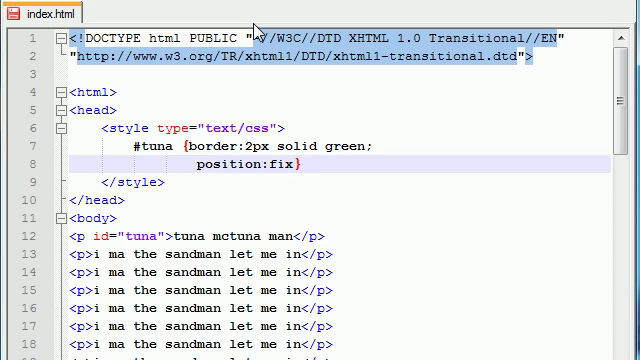
type("ed;")
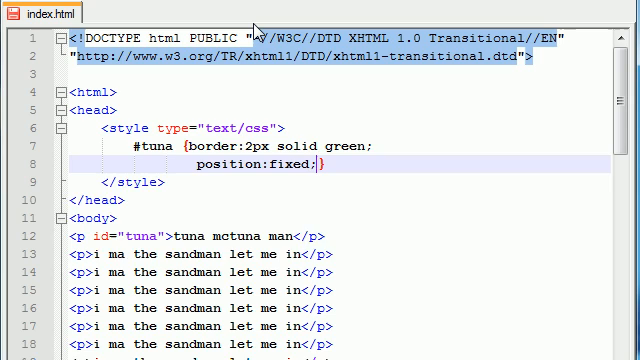
key("Enter")
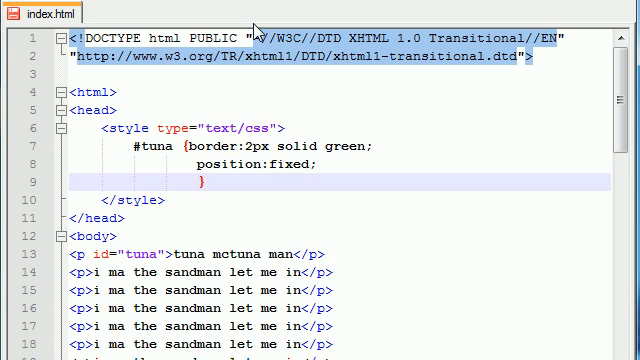
type("top:")
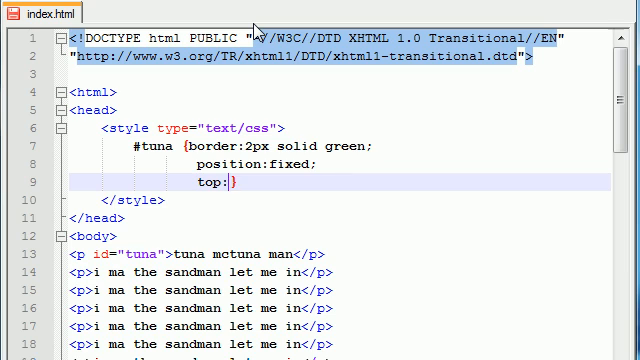
type("60x;")
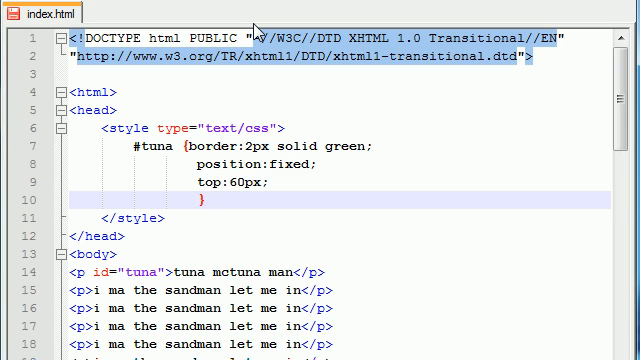
type("lef")
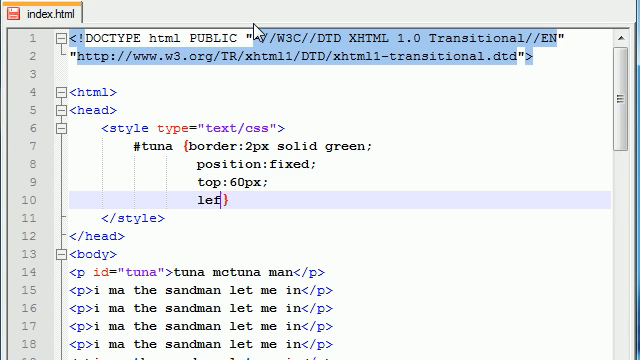
type("t:64")
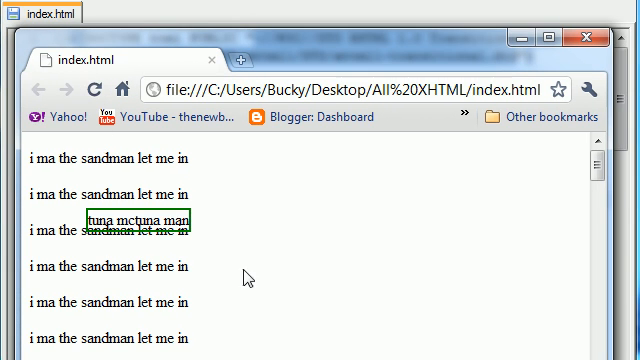
Refresh index.html in Chrome and scroll to check the tuna box stays fixed.
double_click(101, 216)
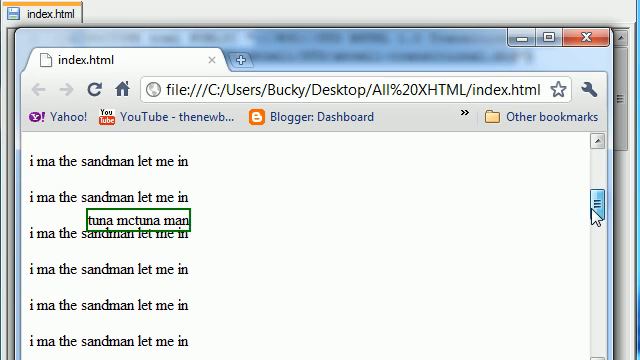
scroll("down", 3)
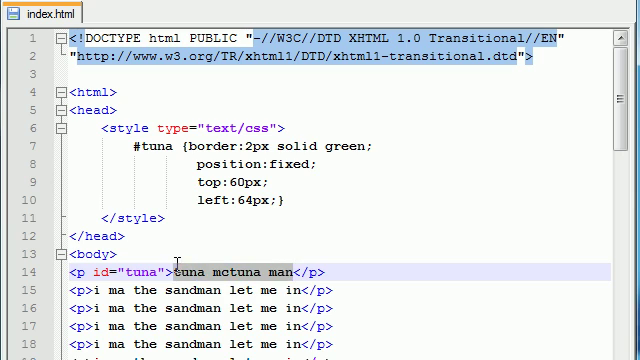
Clear the tuna text and set #tuna to 1px solid gray, top 55px, left 290px.
key("Delete")
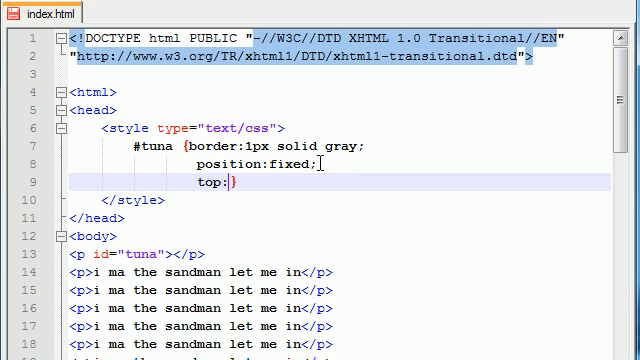
type("55px;")
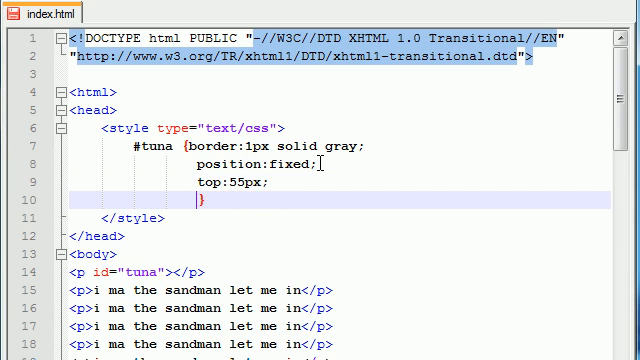
type("left:2")
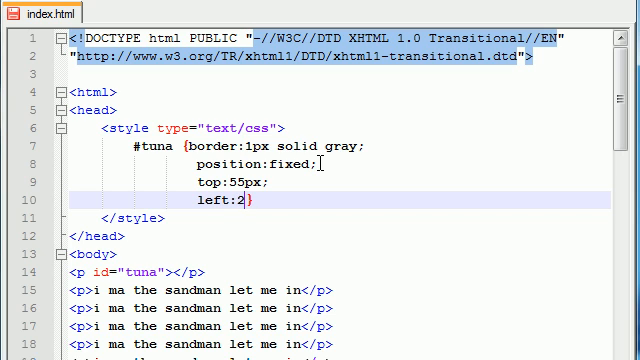
type("90px;")
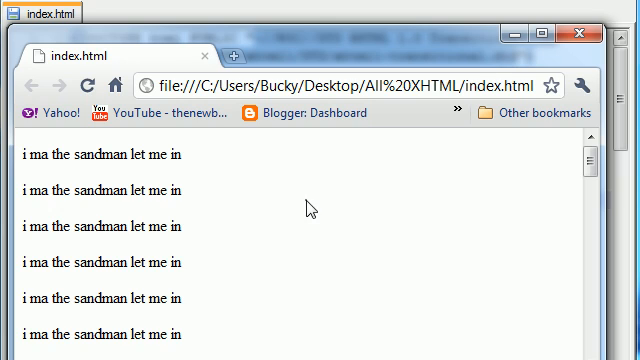
mouse_move(518, 186)
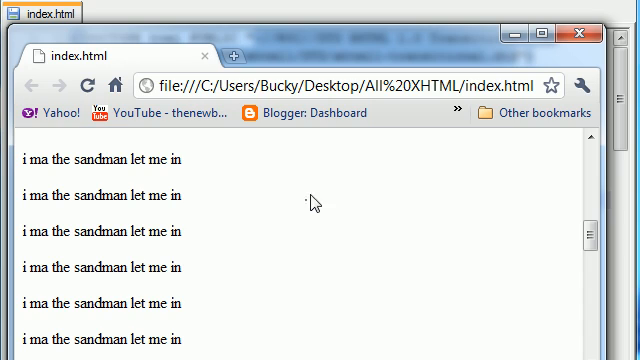
mouse_move(451, 239)
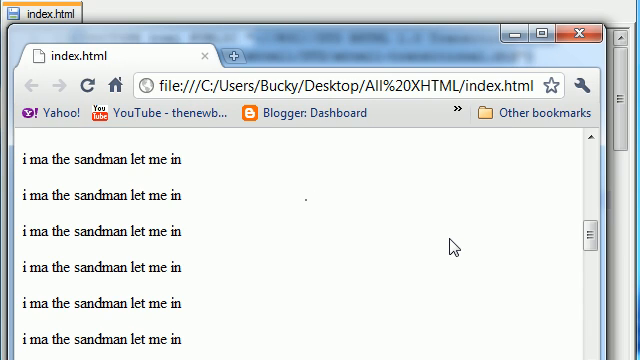